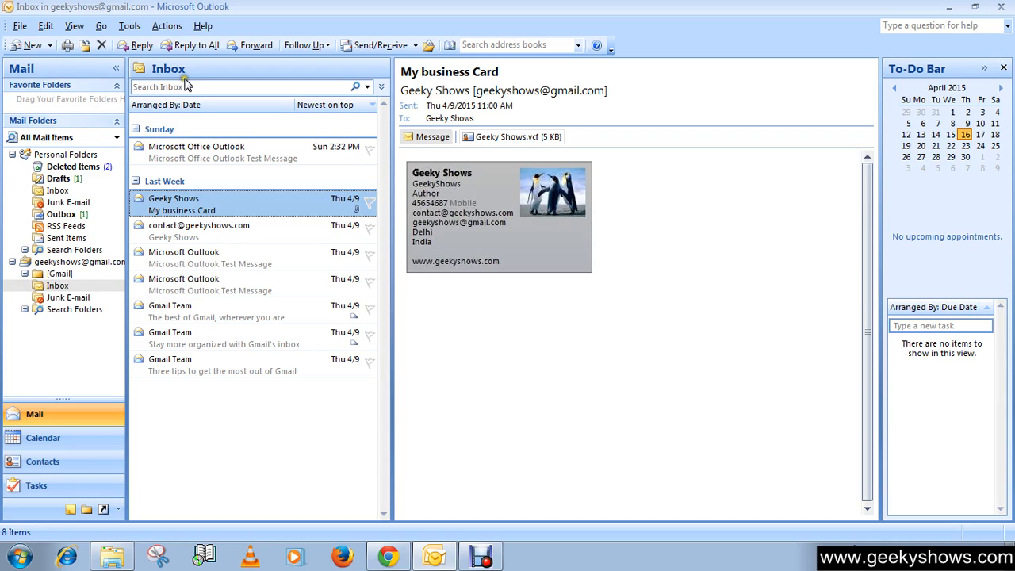
# Step: Open Junk E-mail Options from the Actions menu and show the Safe Senders tab
pyautogui.click(167, 25)
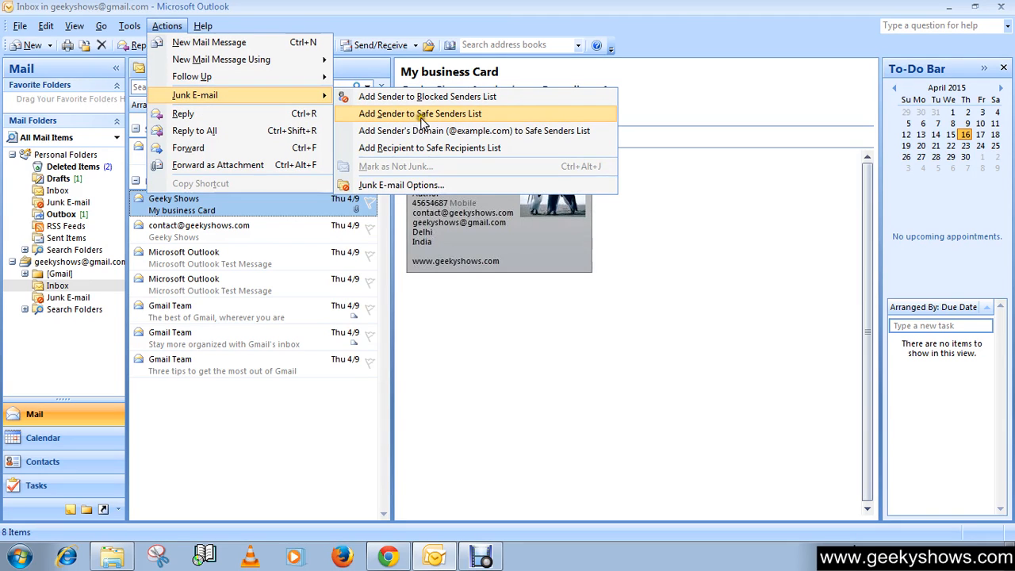
pyautogui.moveTo(478, 121)
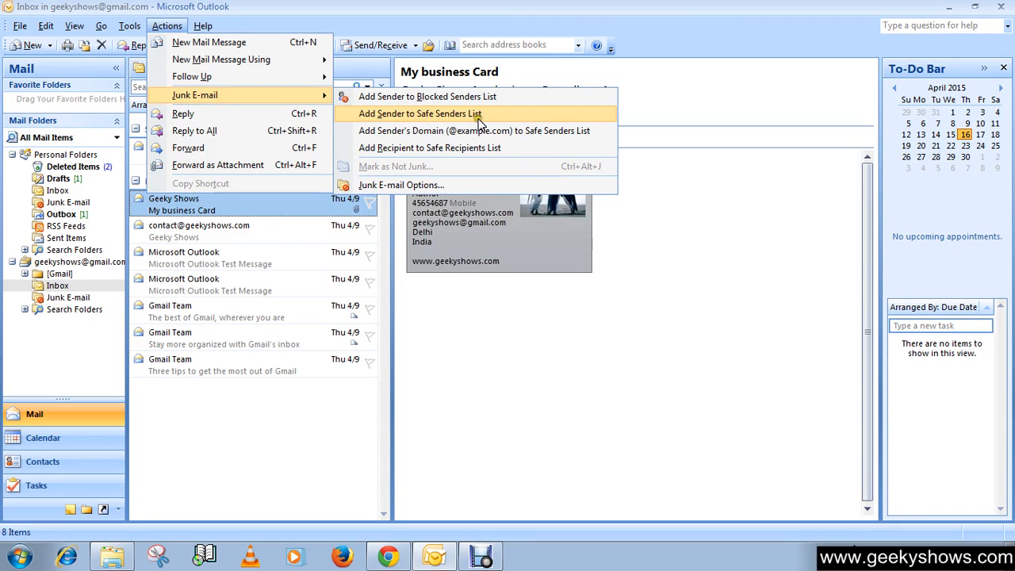
pyautogui.moveTo(400, 185)
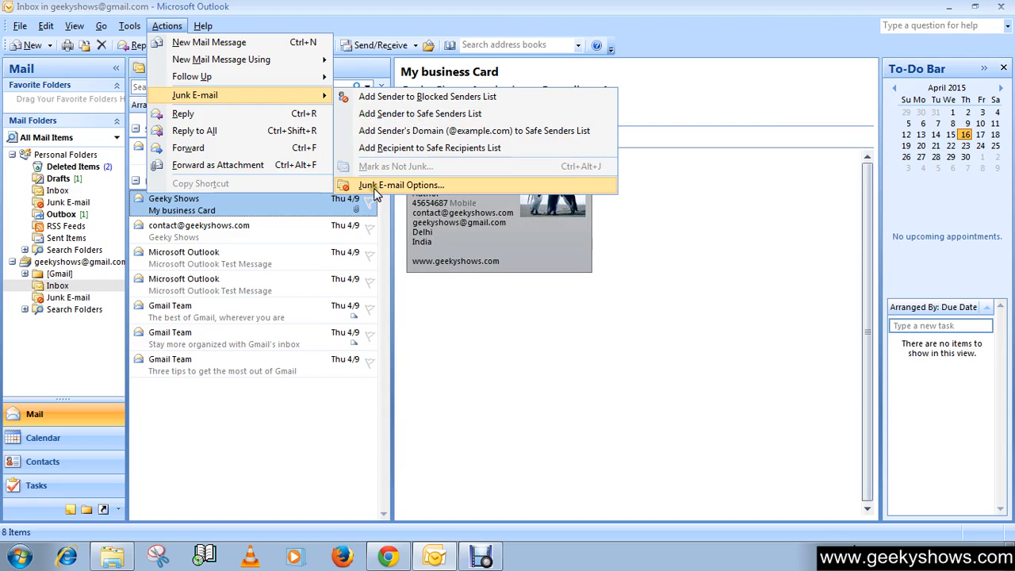
pyautogui.click(400, 185)
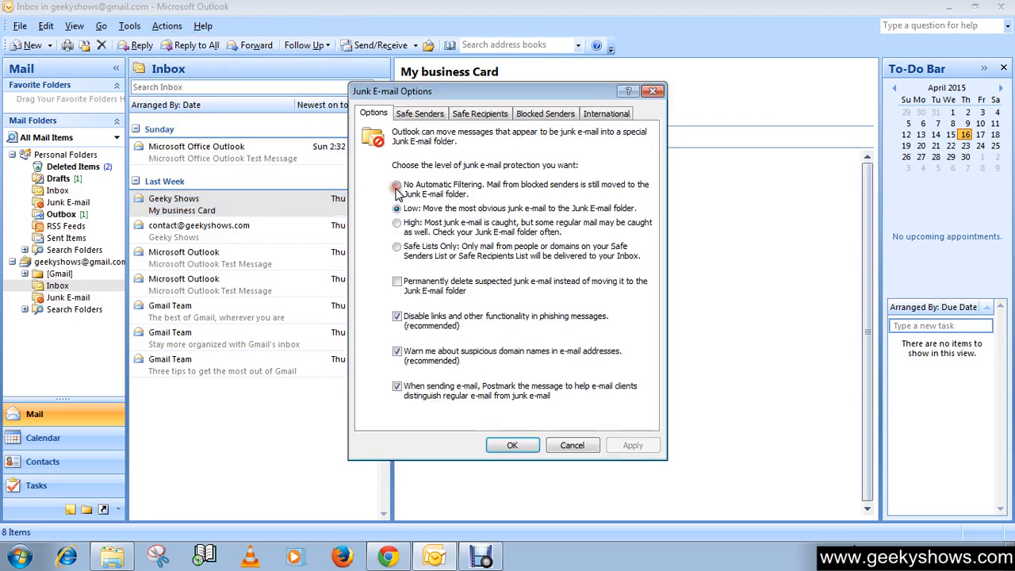
pyautogui.click(420, 113)
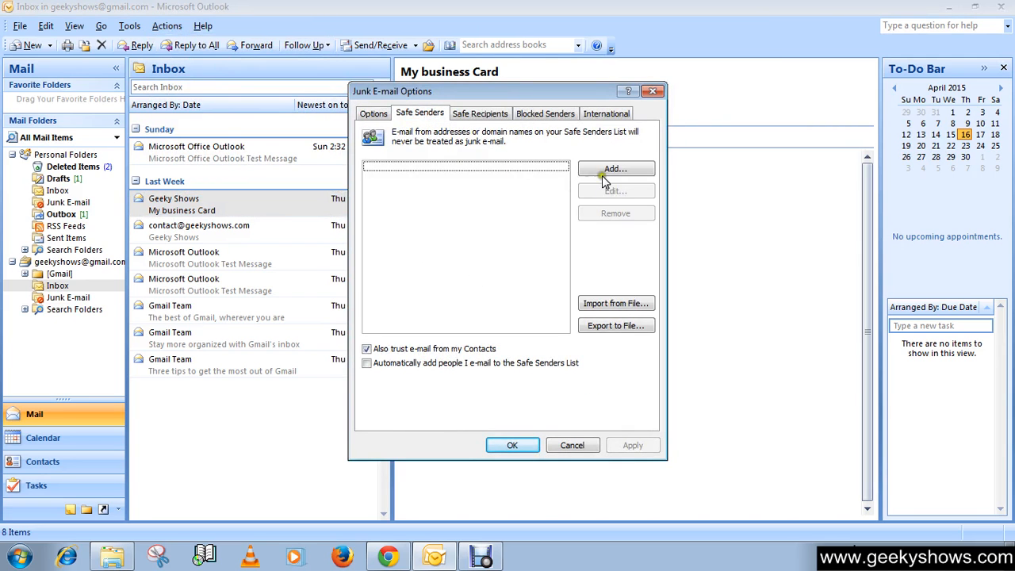
pyautogui.click(615, 169)
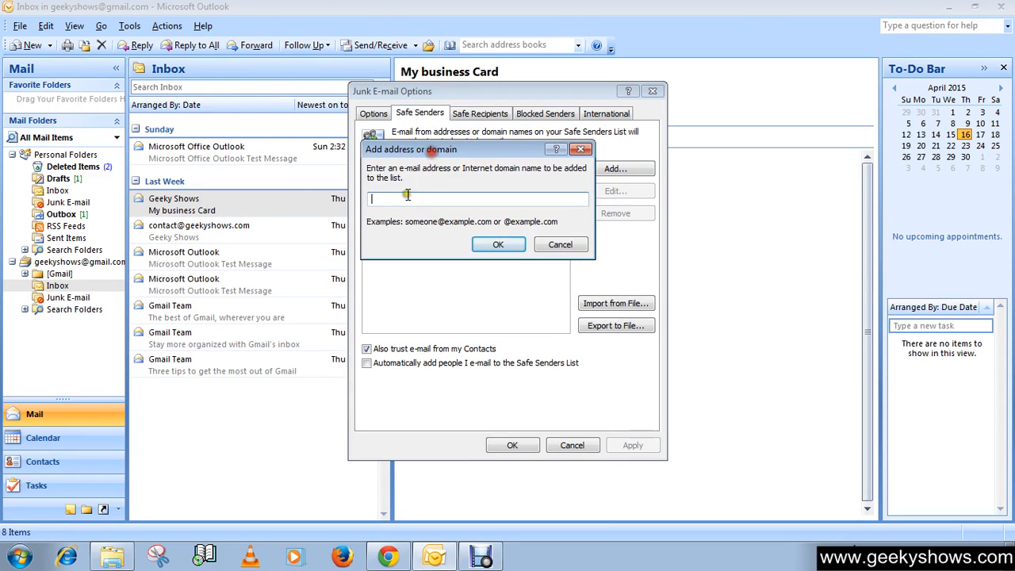
pyautogui.moveTo(424, 190)
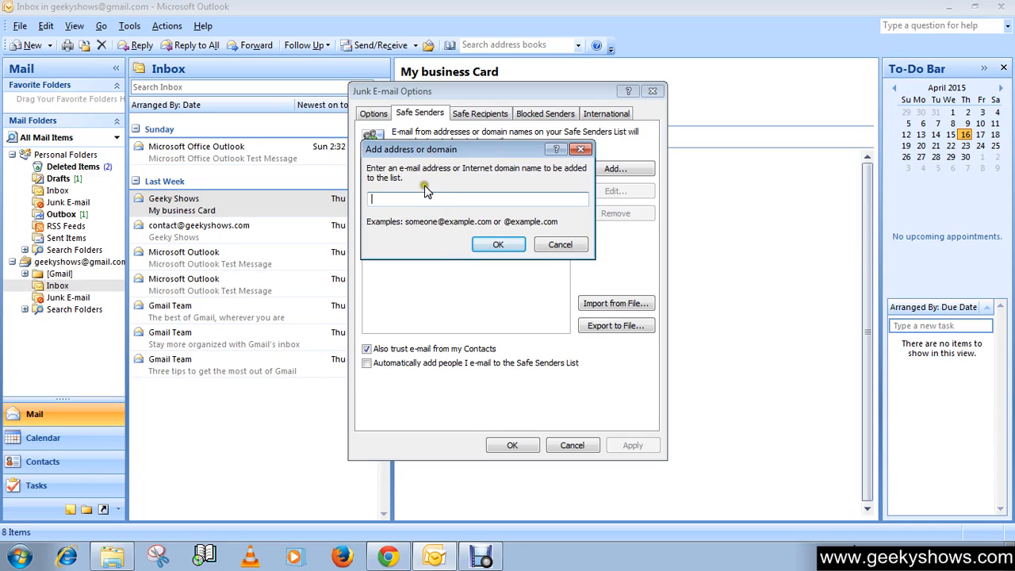
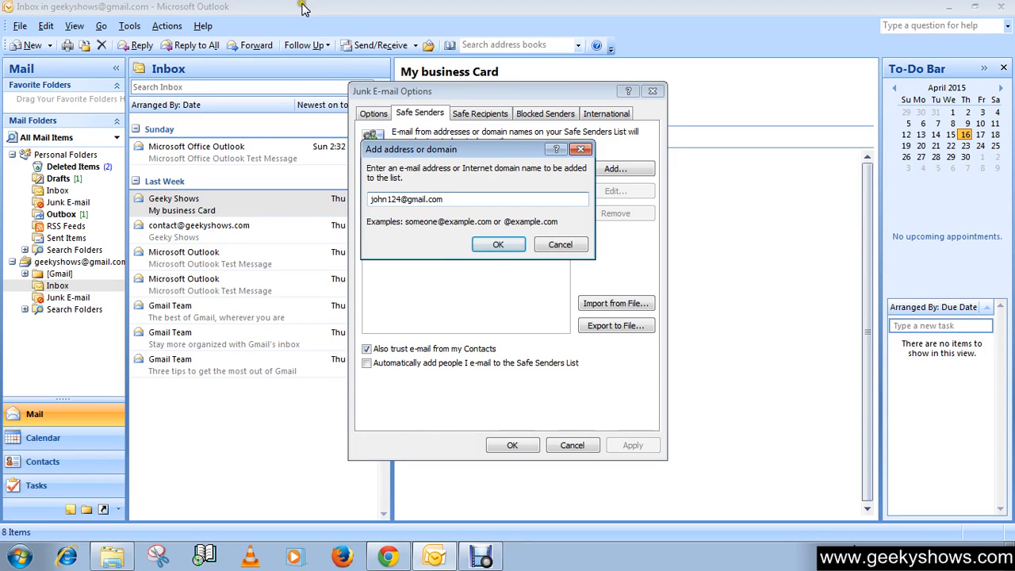
pyautogui.click(498, 244)
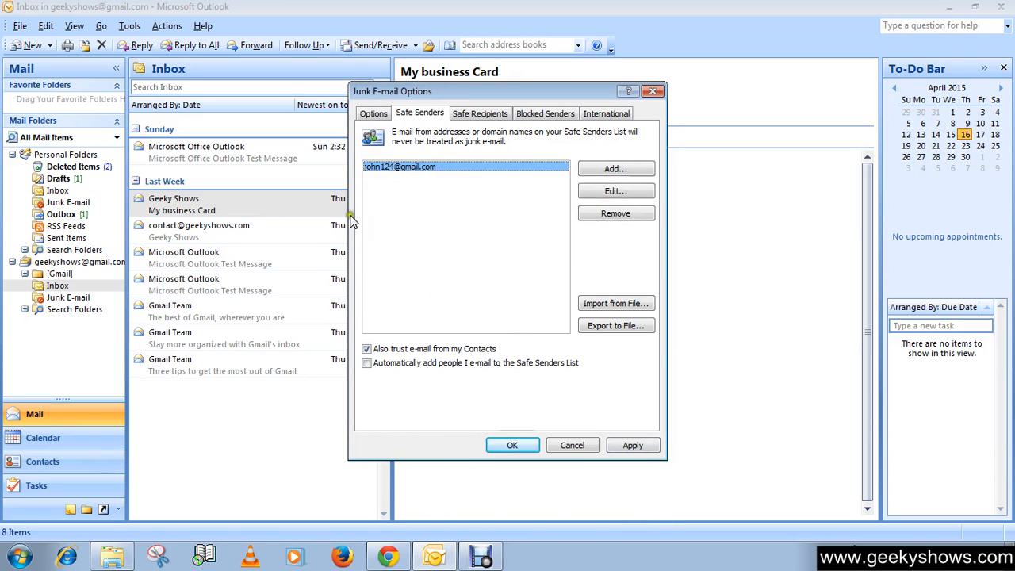
pyautogui.moveTo(529, 320)
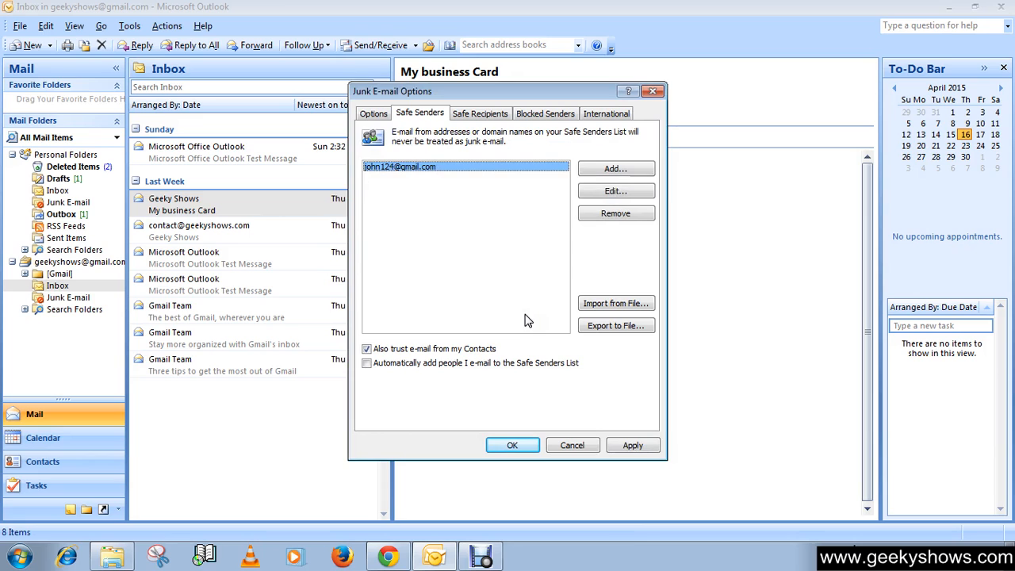
pyautogui.moveTo(266, 17)
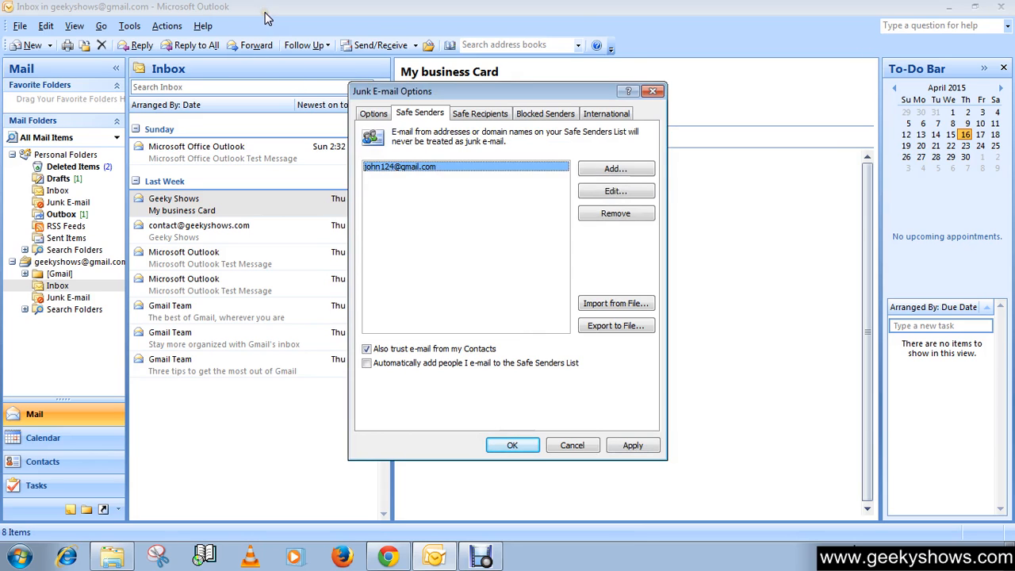